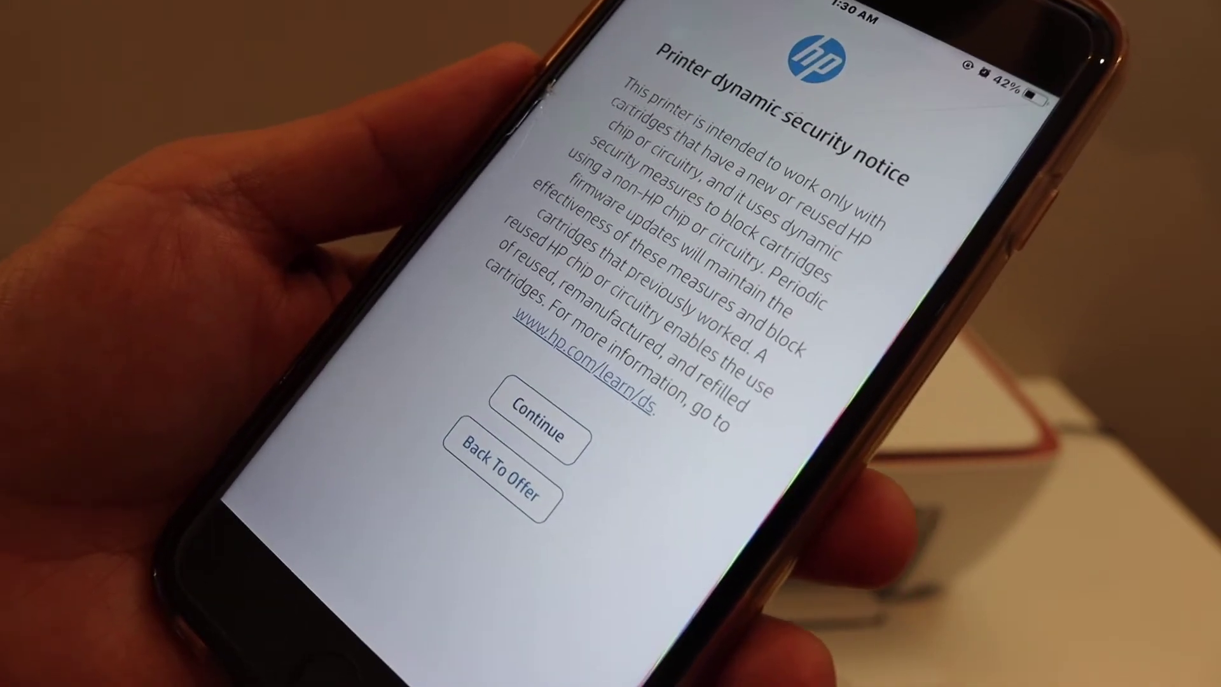
Step: Accept the printer dynamic security notice and continue HP DeskJet 2700 setup
click(536, 413)
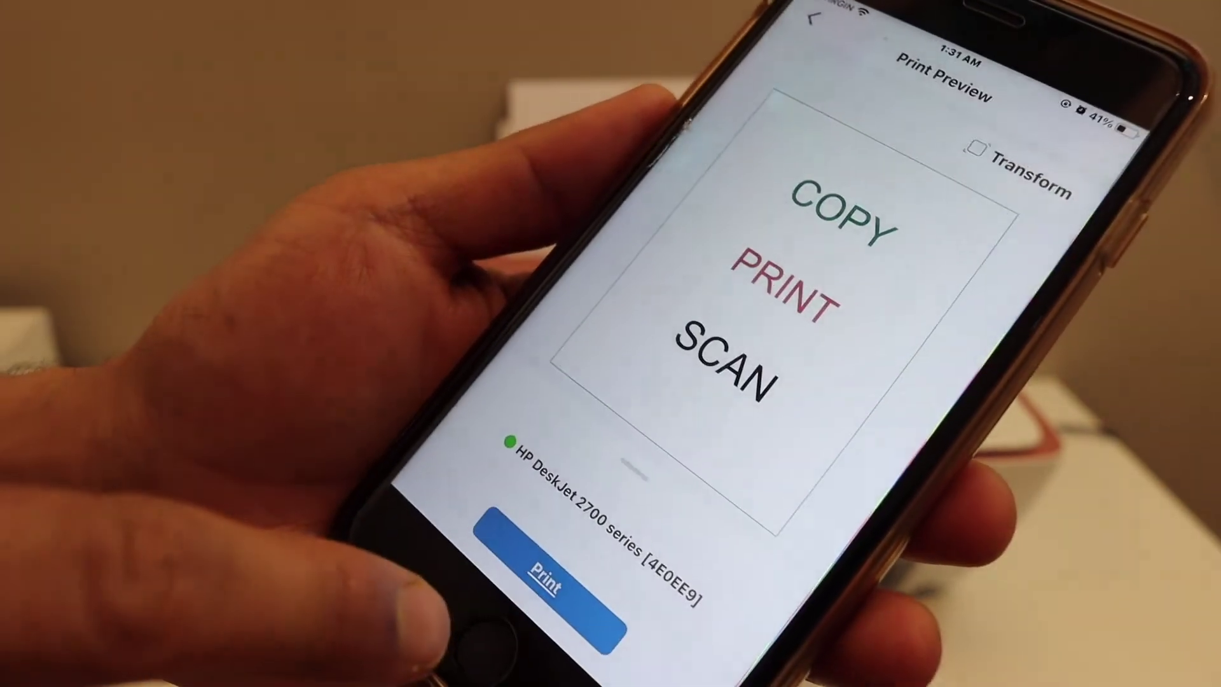
Step: Send the COPY PRINT SCAN test page to print on the HP DeskJet 2700
click(549, 573)
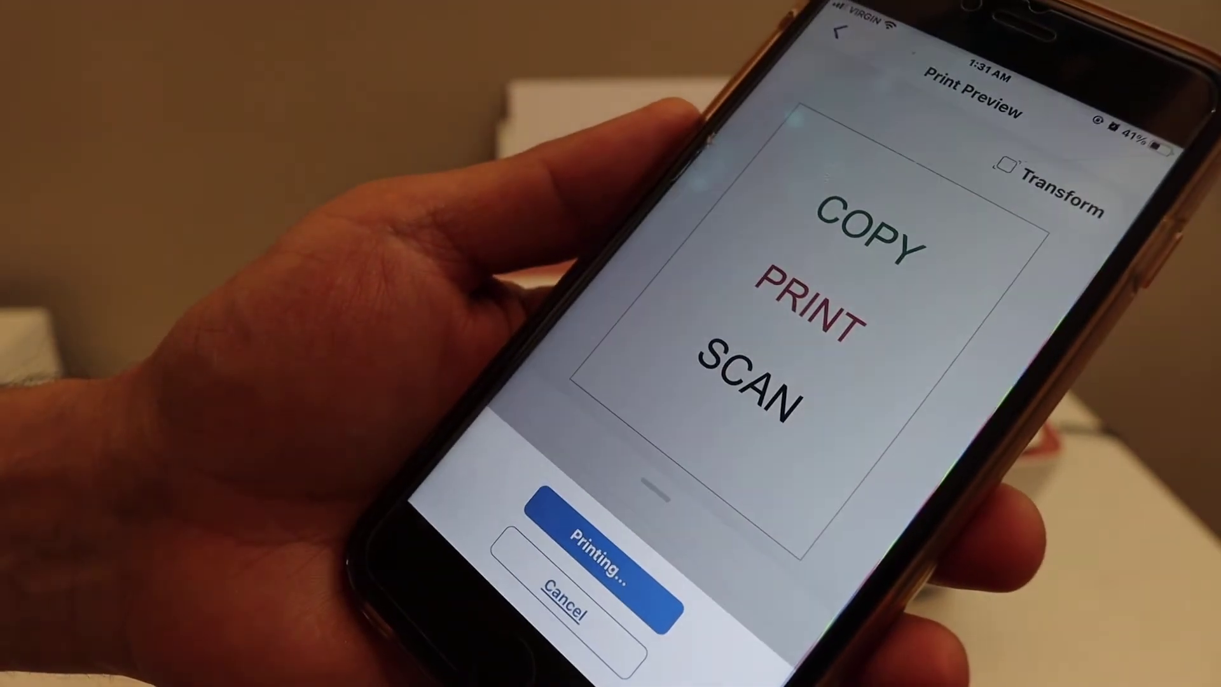